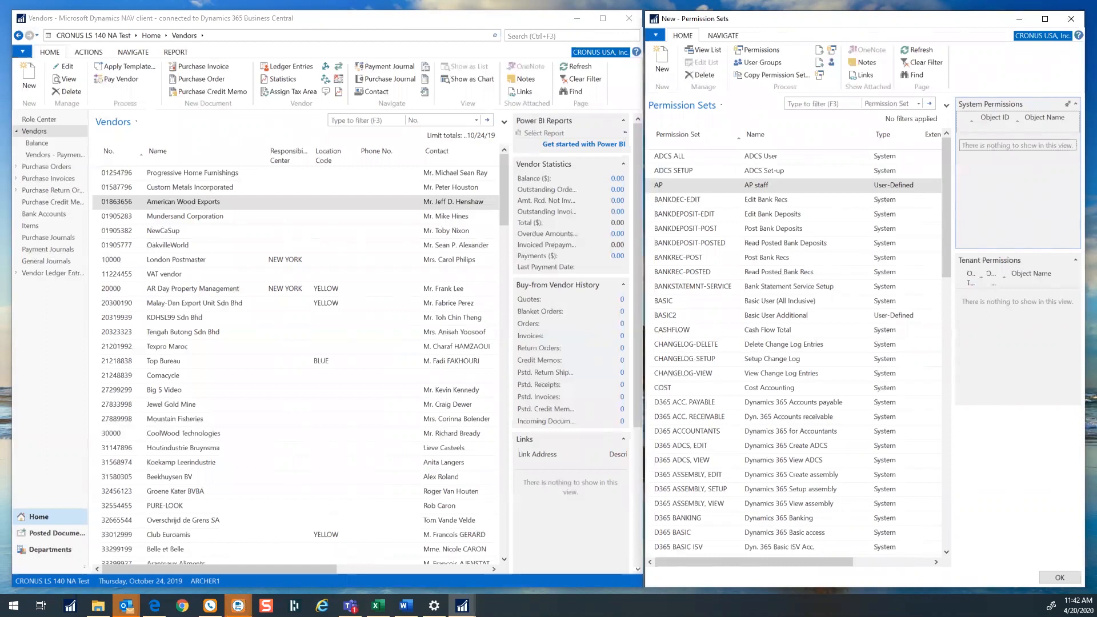
pyautogui.moveTo(654, 214)
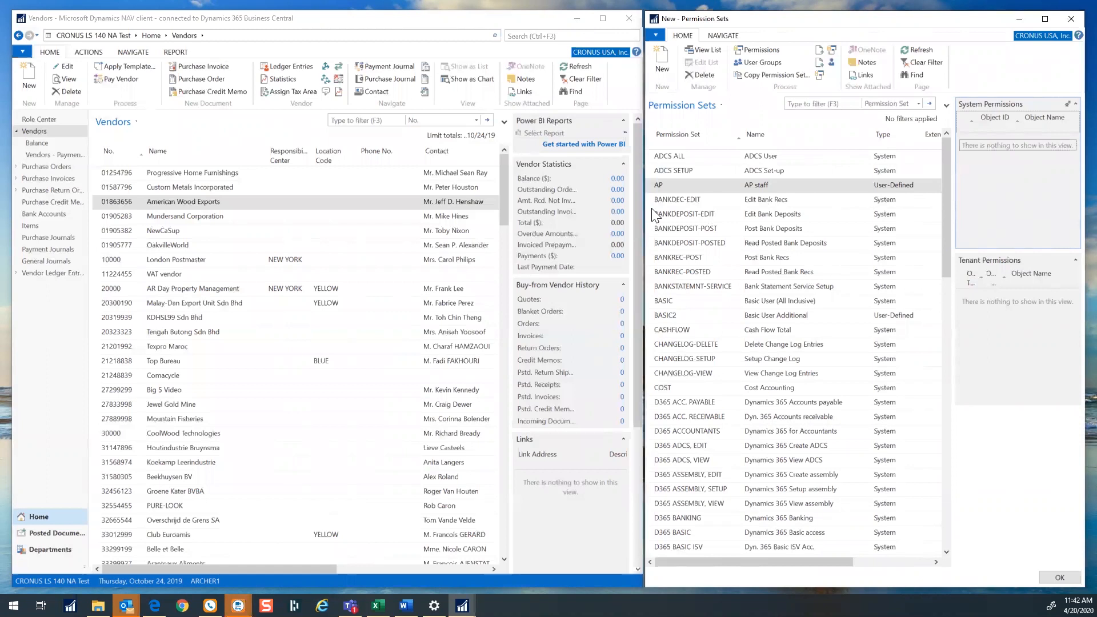
pyautogui.moveTo(699, 122)
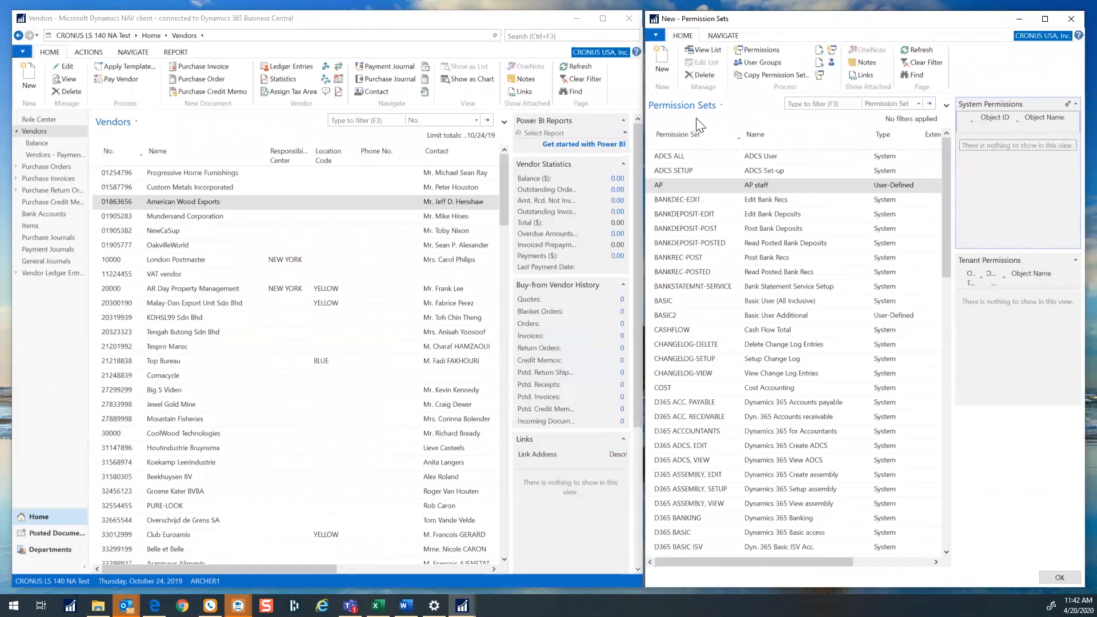
pyautogui.moveTo(702, 126)
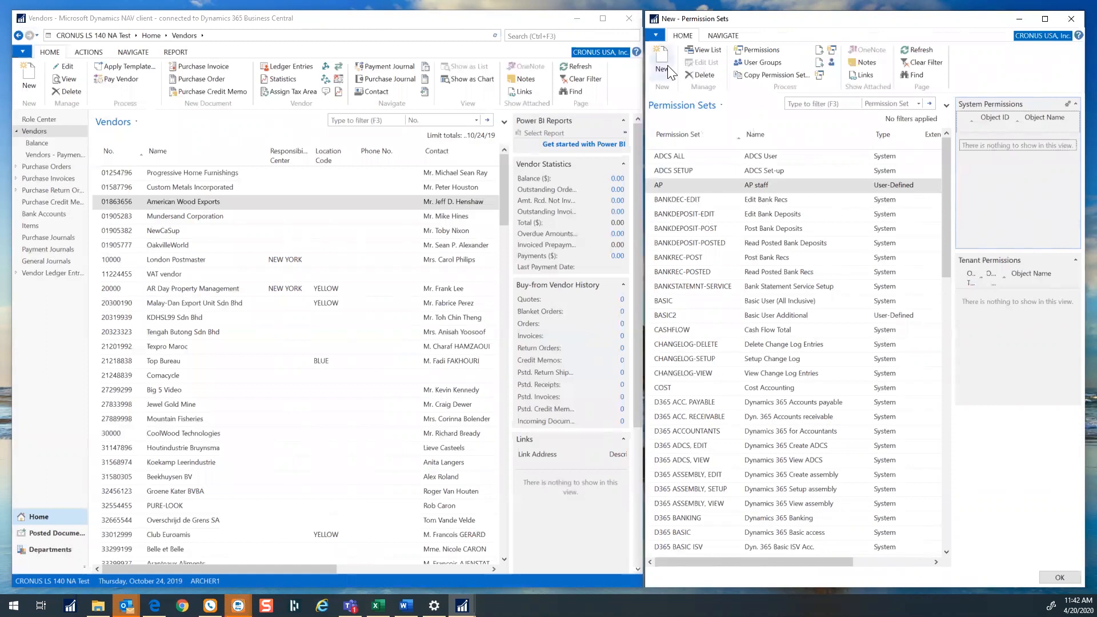
pyautogui.moveTo(685, 196)
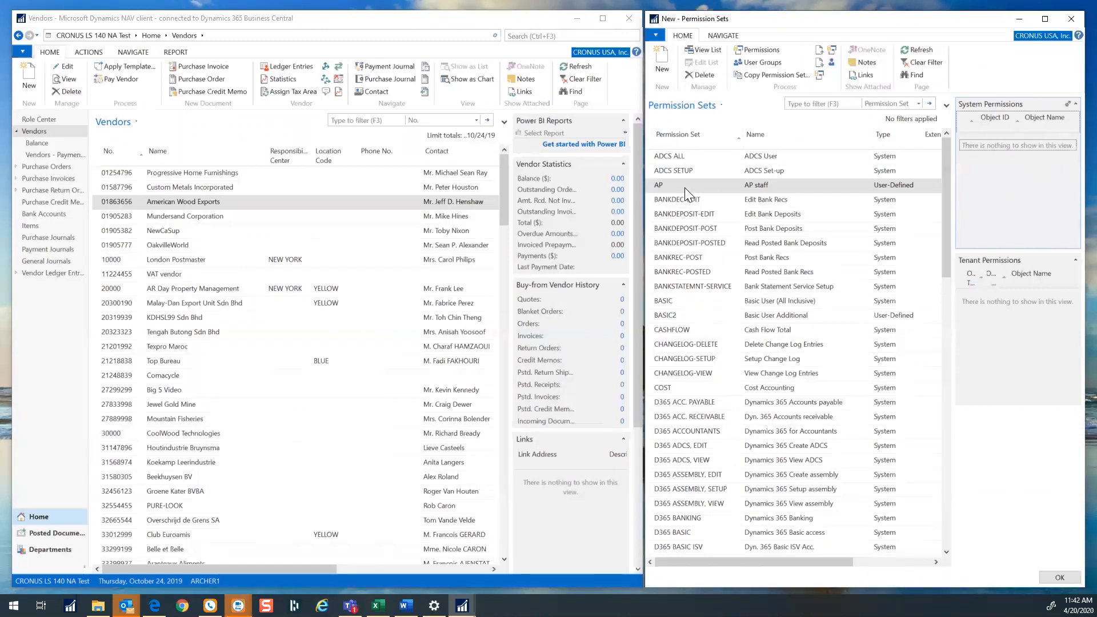
# Step: Start recording permissions in the AP set's Edit - Permissions window
pyautogui.click(757, 50)
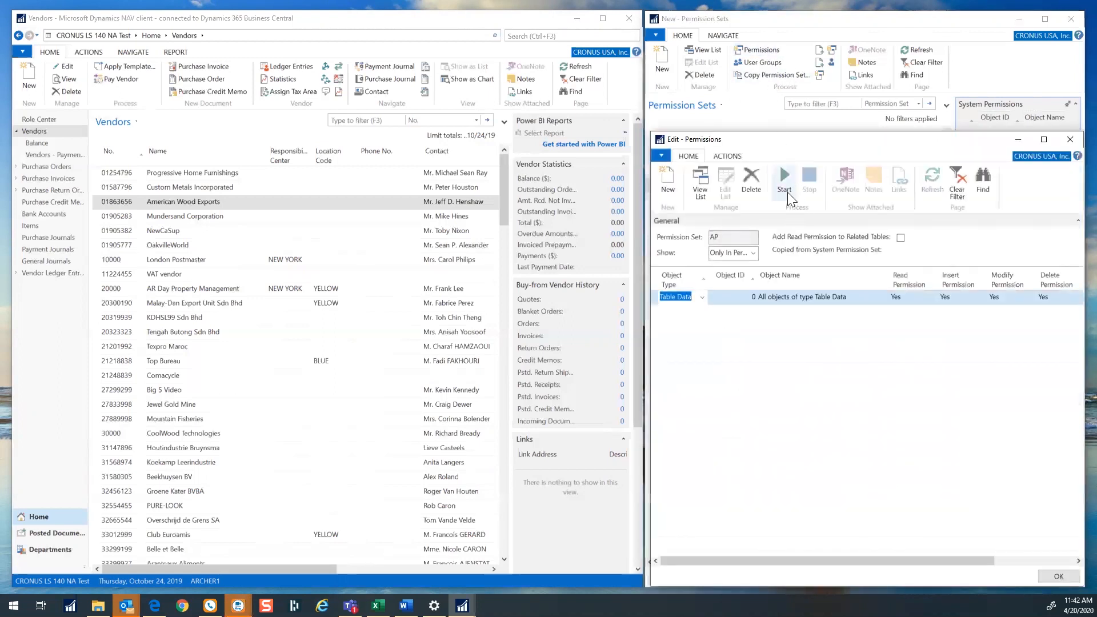
pyautogui.click(783, 177)
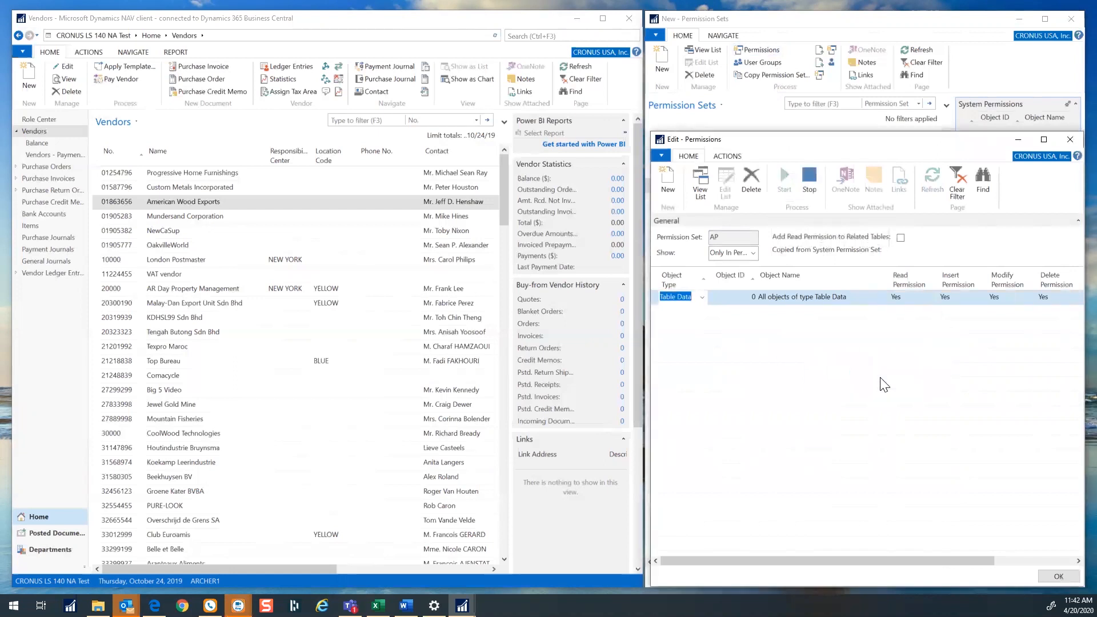
pyautogui.moveTo(932, 352)
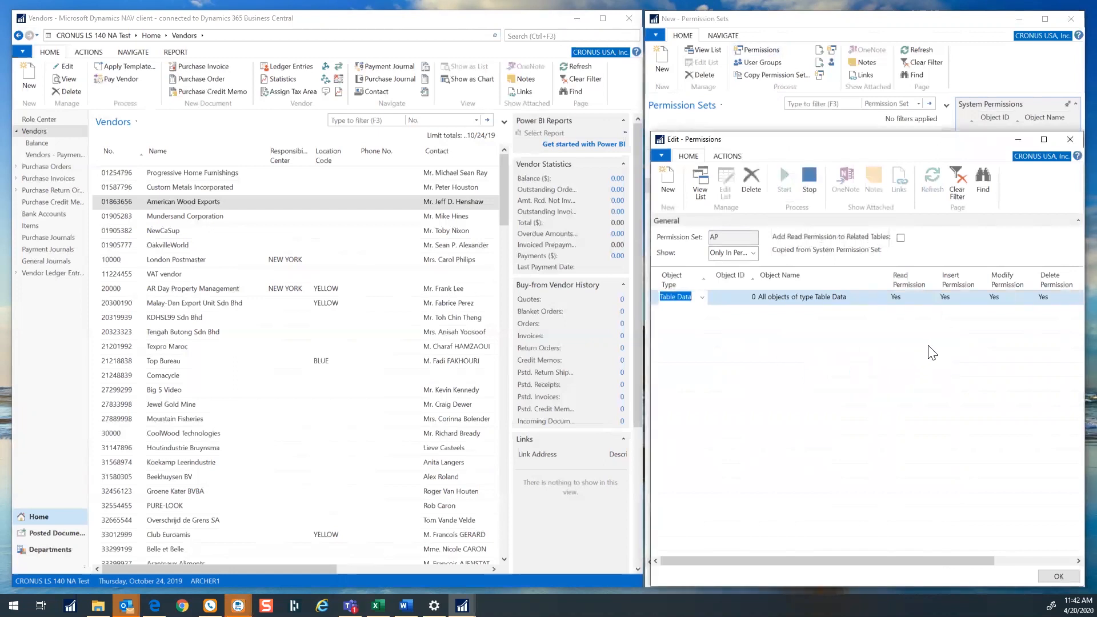
pyautogui.moveTo(936, 351)
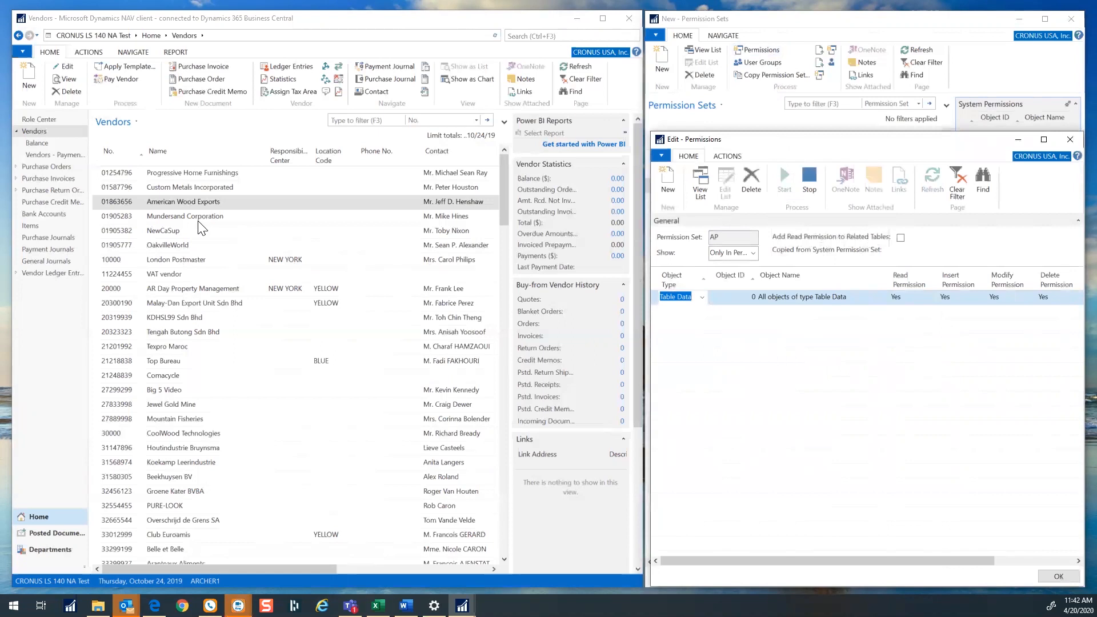
pyautogui.moveTo(124, 241)
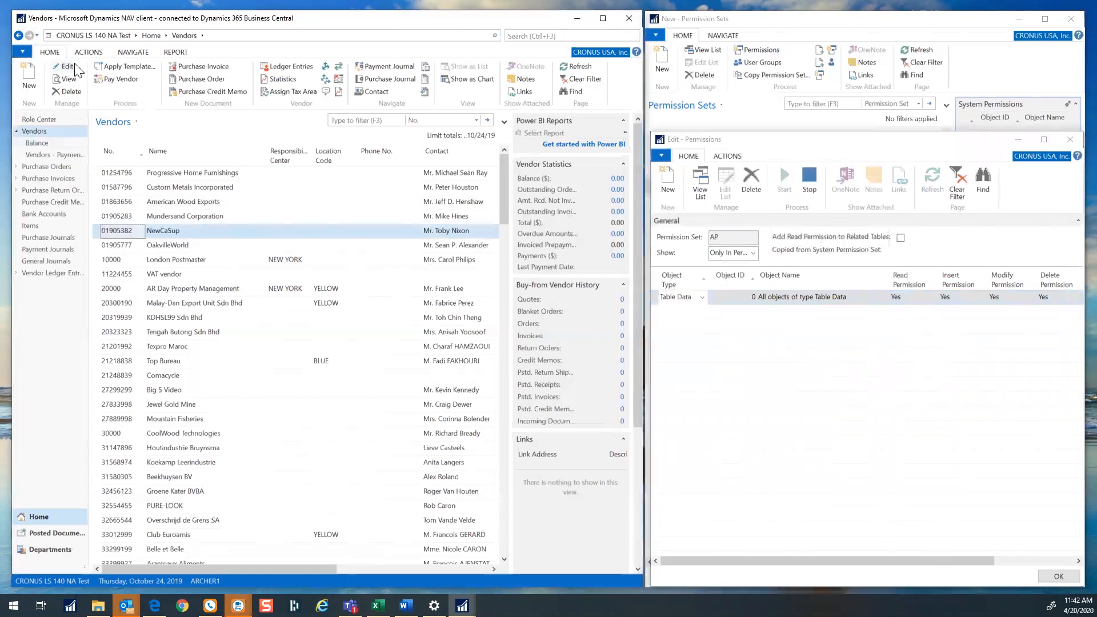
pyautogui.moveTo(66, 67)
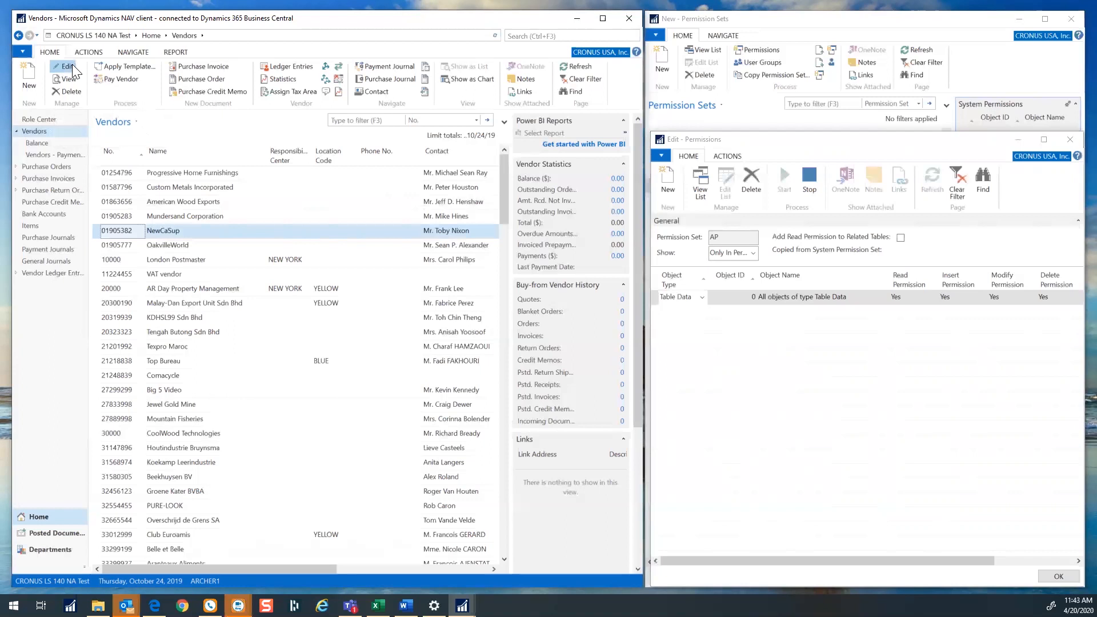
# Step: Enter 'Floor 2' in Address 2 on vendor NewCaSup's card and close it
pyautogui.click(63, 65)
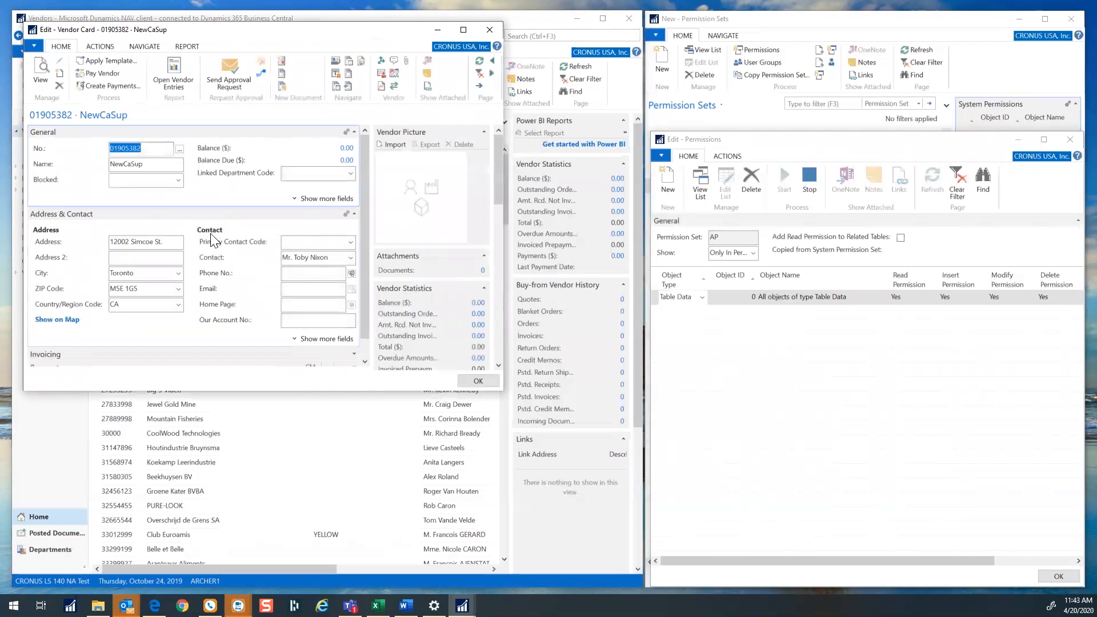
pyautogui.click(144, 257)
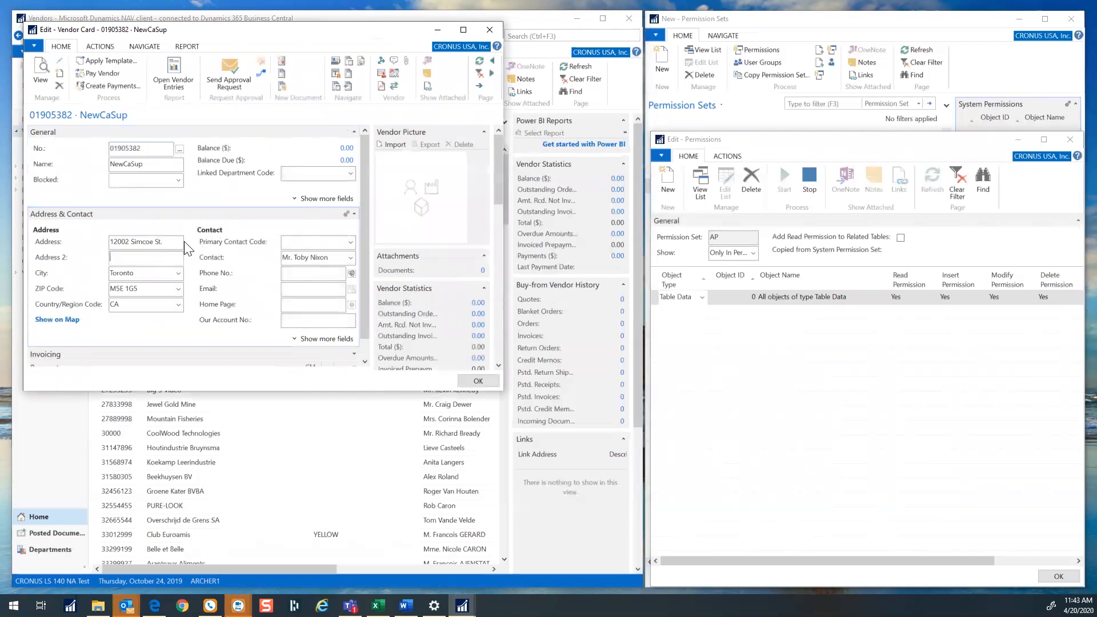
pyautogui.write('Floor')
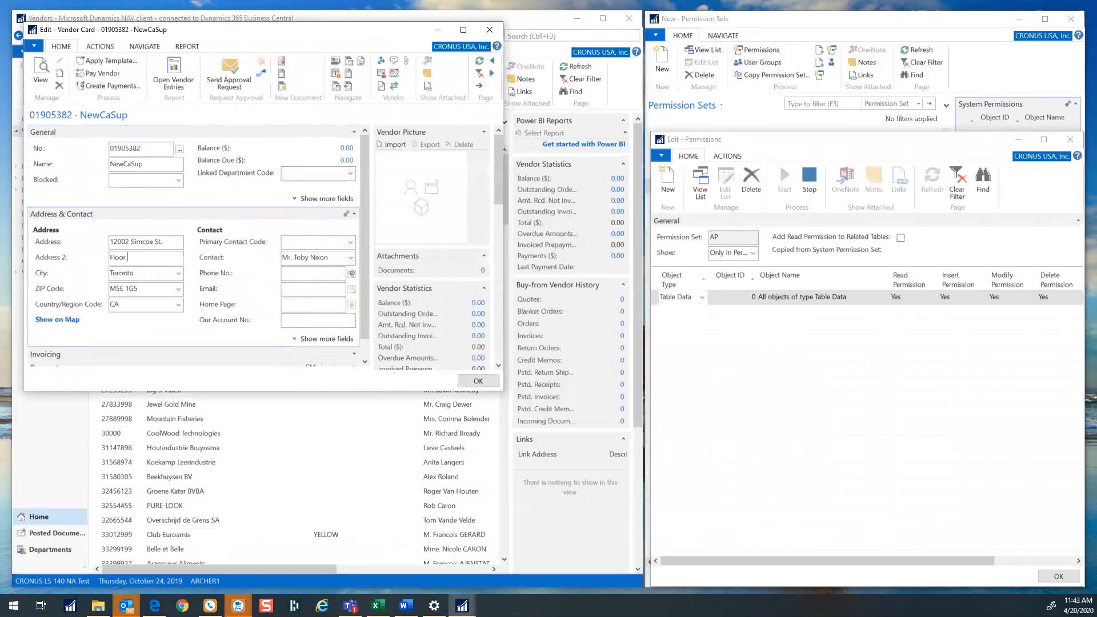
pyautogui.write('2')
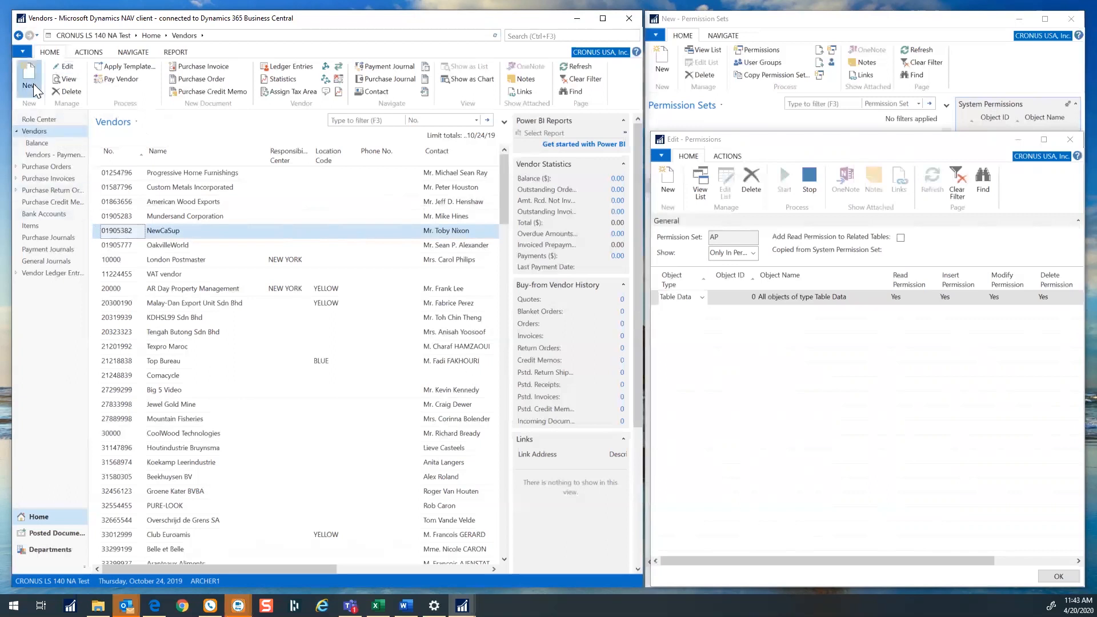
# Step: Create vendor V00012 named Joe Smith and close its card with OK
pyautogui.click(28, 72)
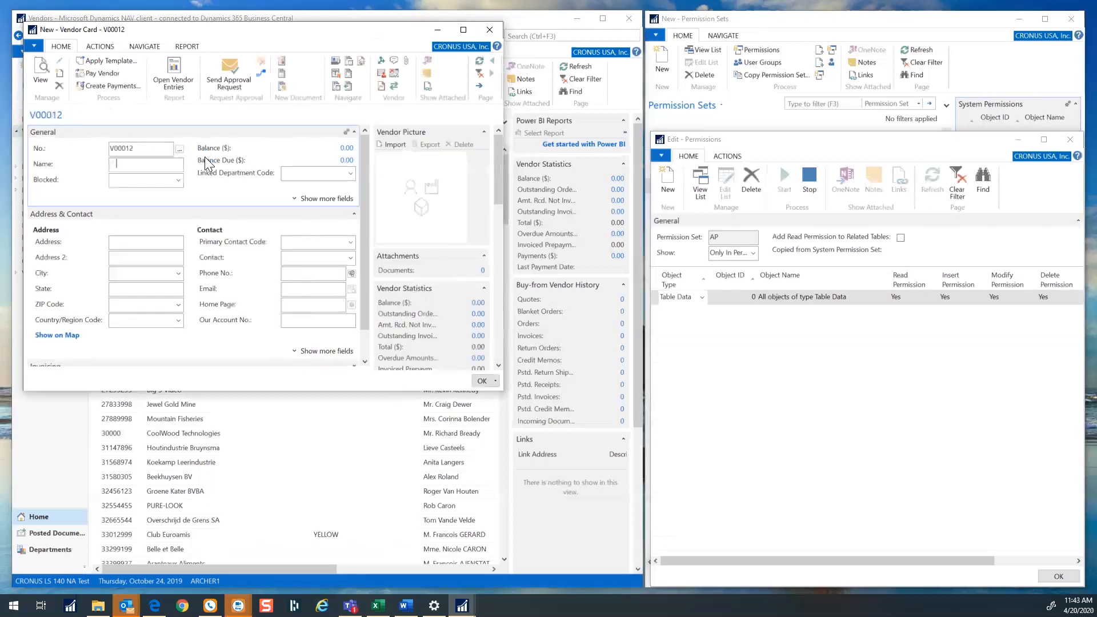
pyautogui.write('Joe Smith')
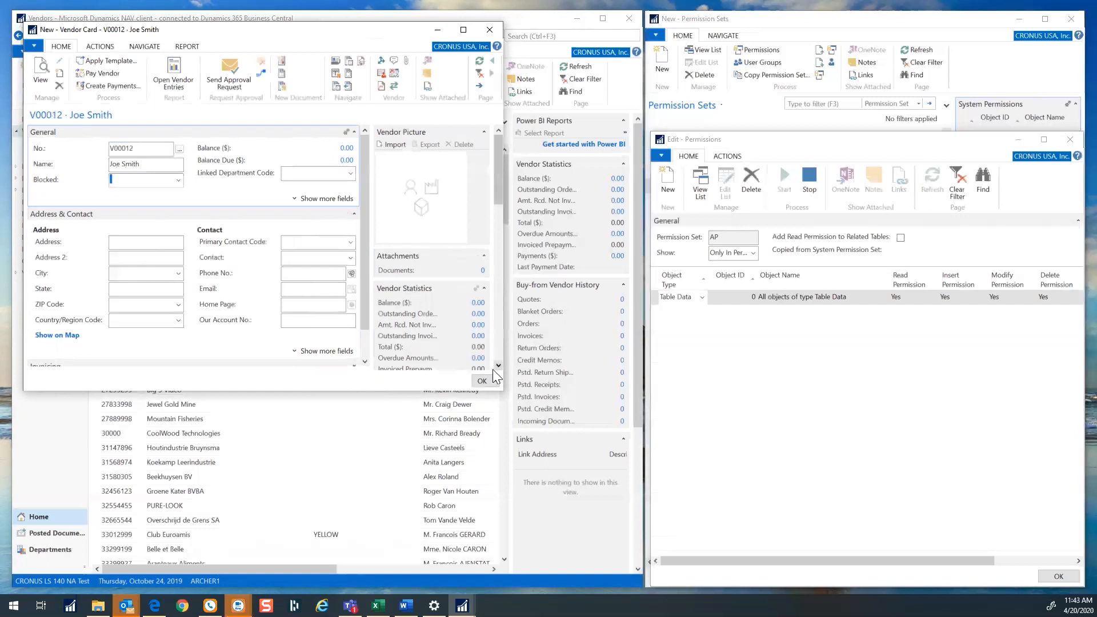
pyautogui.click(481, 380)
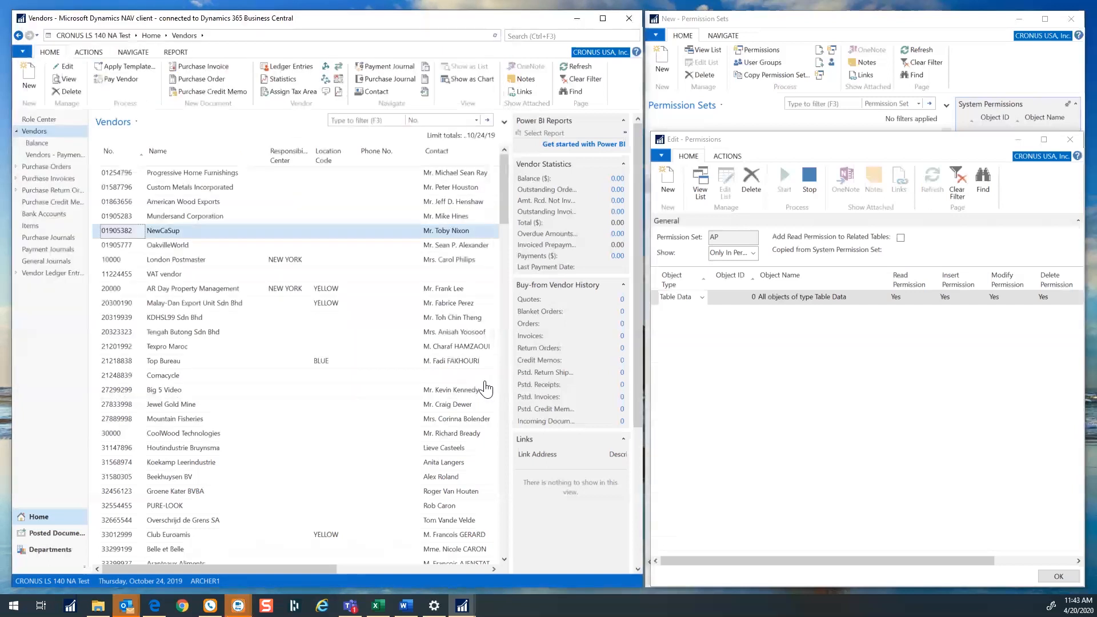
pyautogui.moveTo(485, 384)
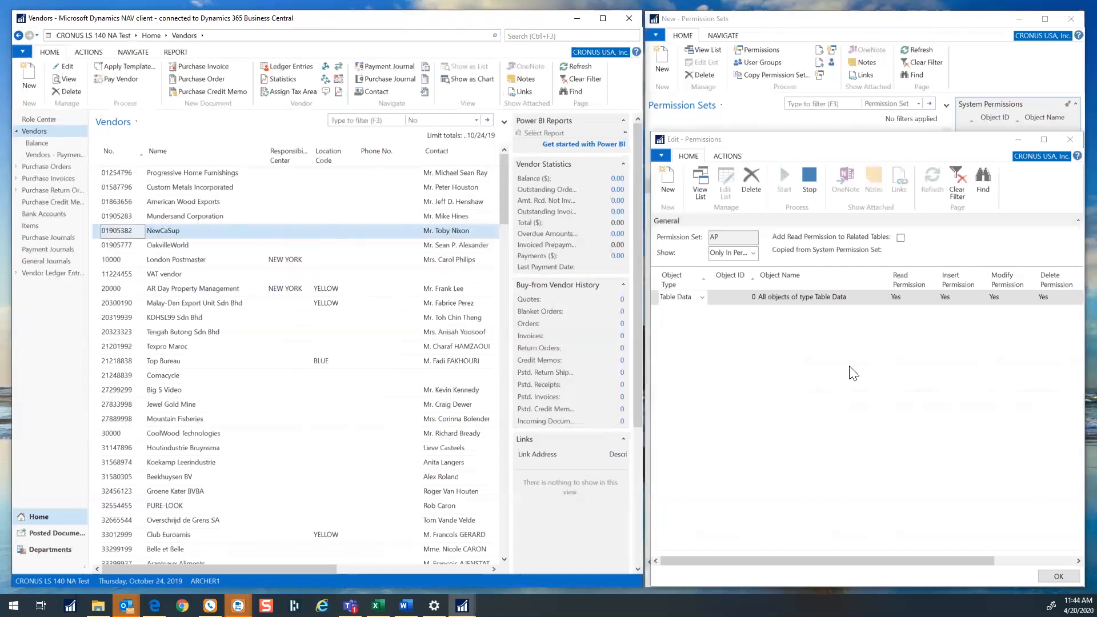
pyautogui.moveTo(826, 224)
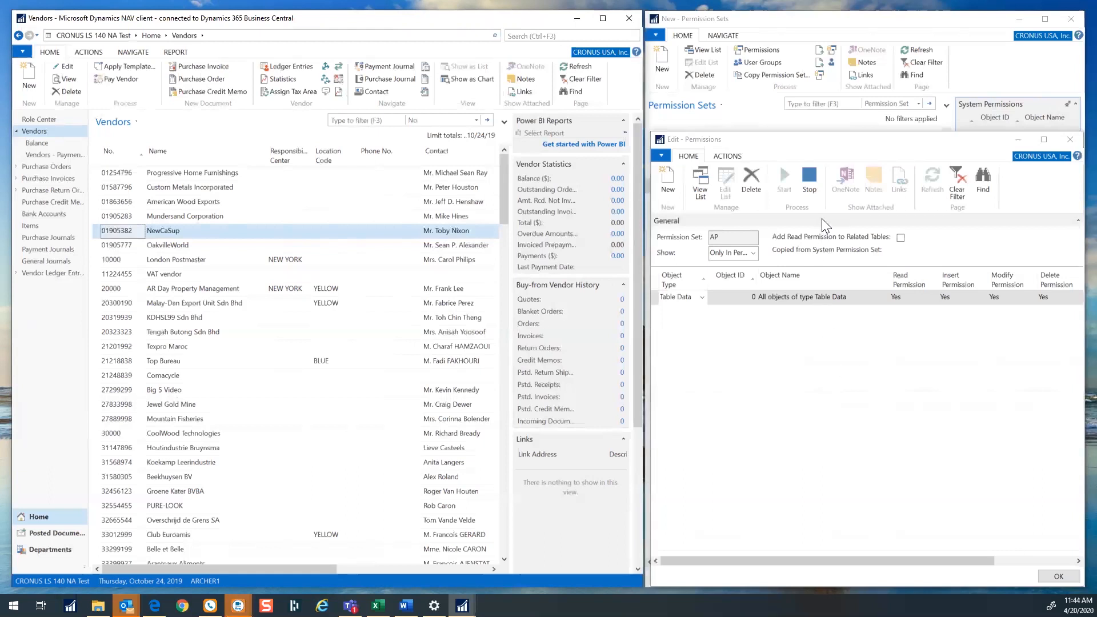
pyautogui.moveTo(809, 182)
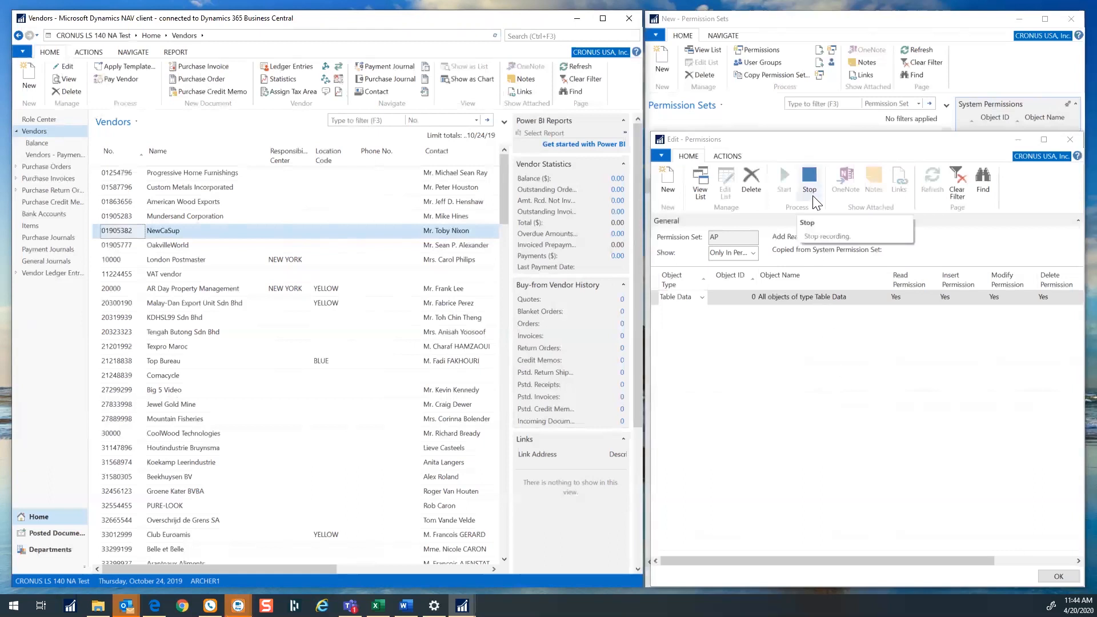
# Step: Stop recording and confirm adding the recorded table permissions to AP
pyautogui.click(809, 179)
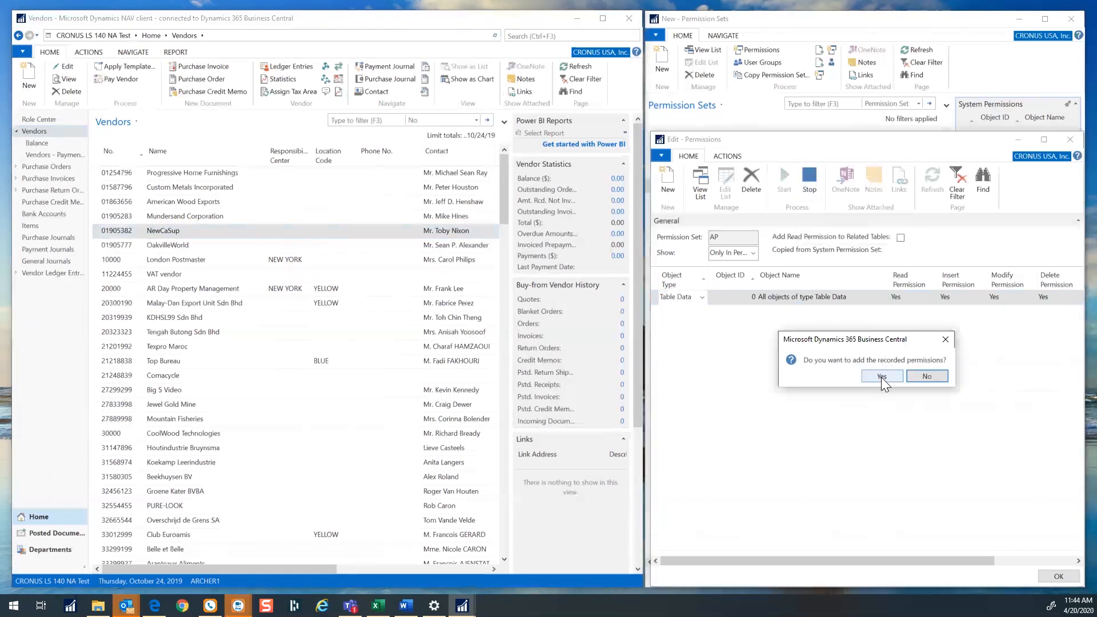
pyautogui.click(882, 376)
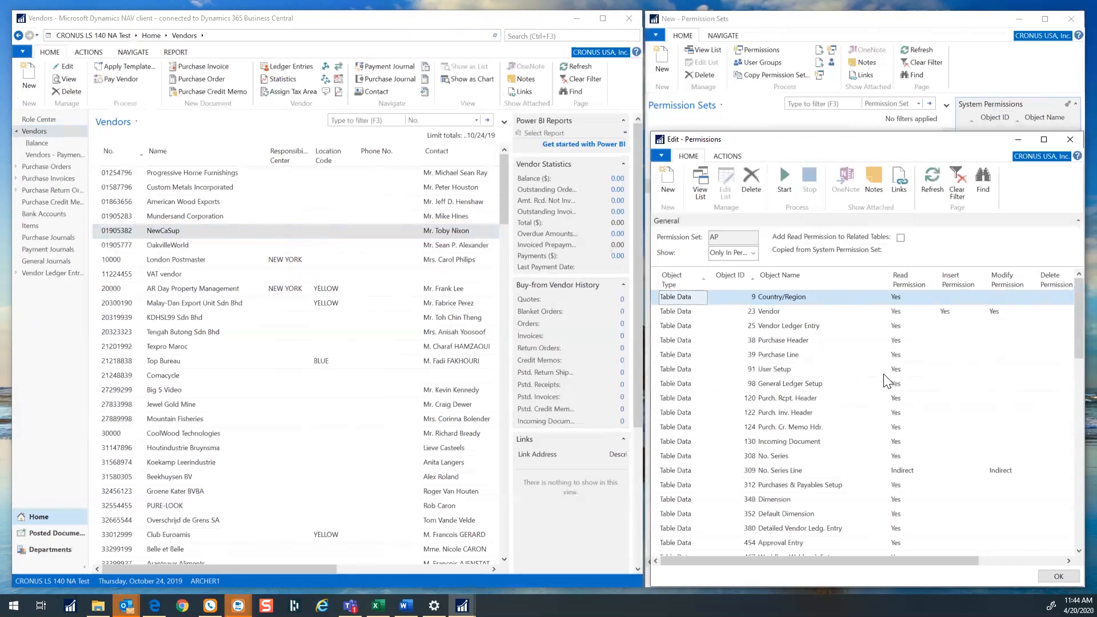
pyautogui.moveTo(805, 250)
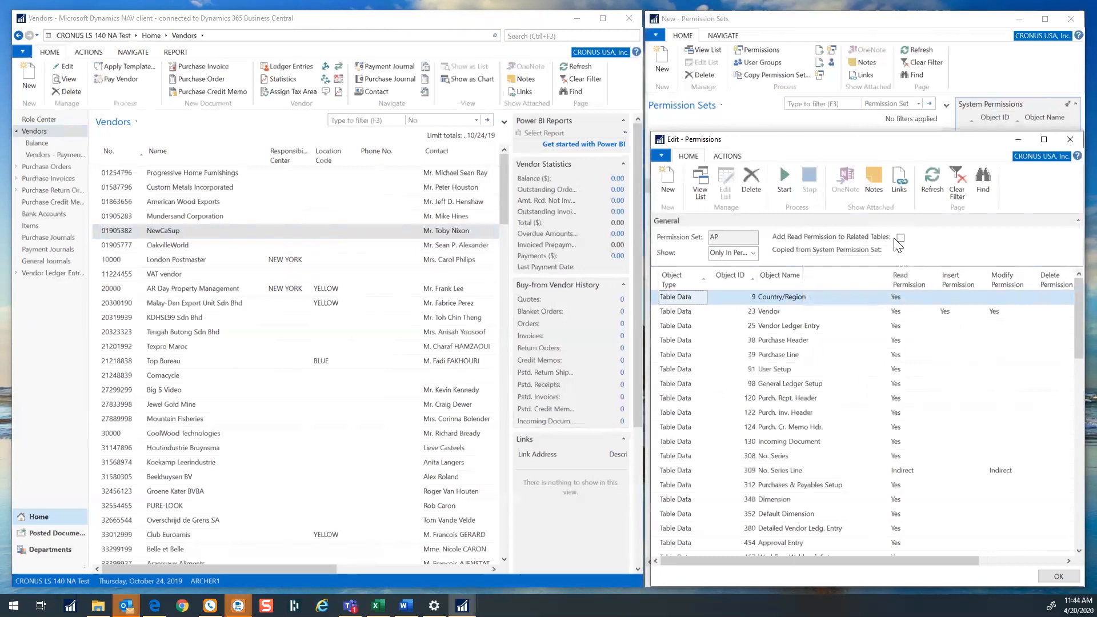
pyautogui.moveTo(901, 244)
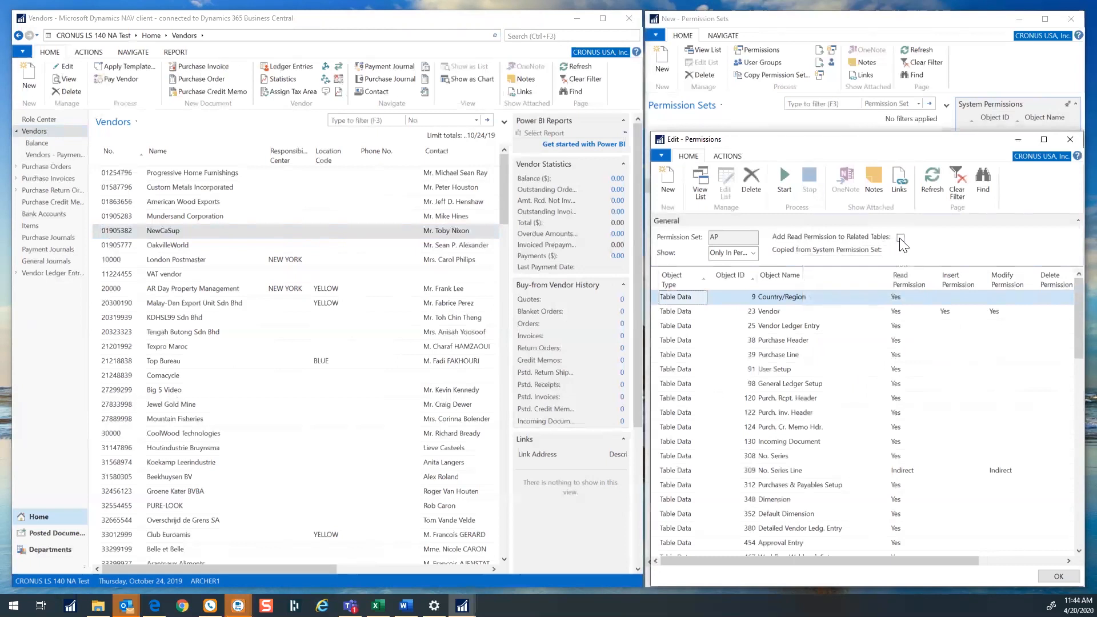
# Step: Tick Add Read Permission to Related Tables and close AP's permissions window
pyautogui.click(901, 237)
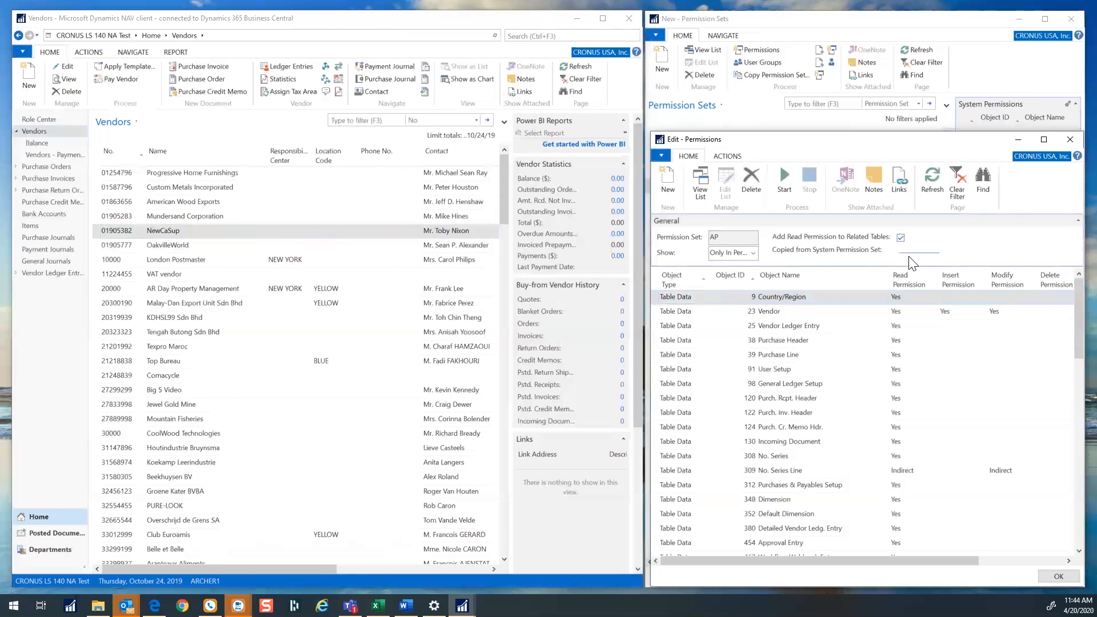
pyautogui.moveTo(922, 269)
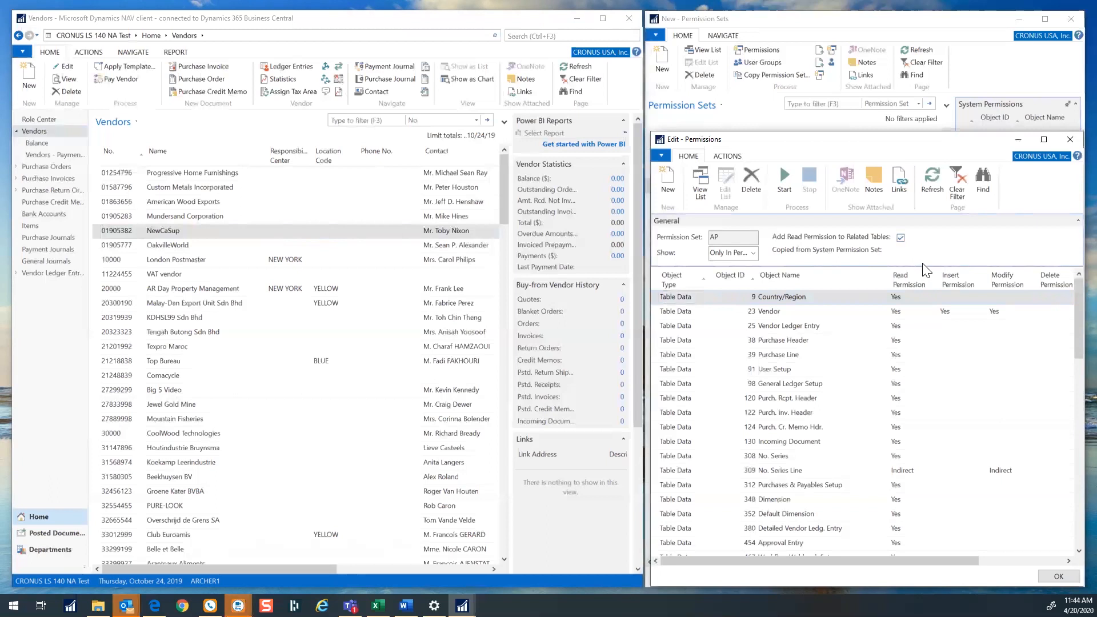
pyautogui.click(1069, 139)
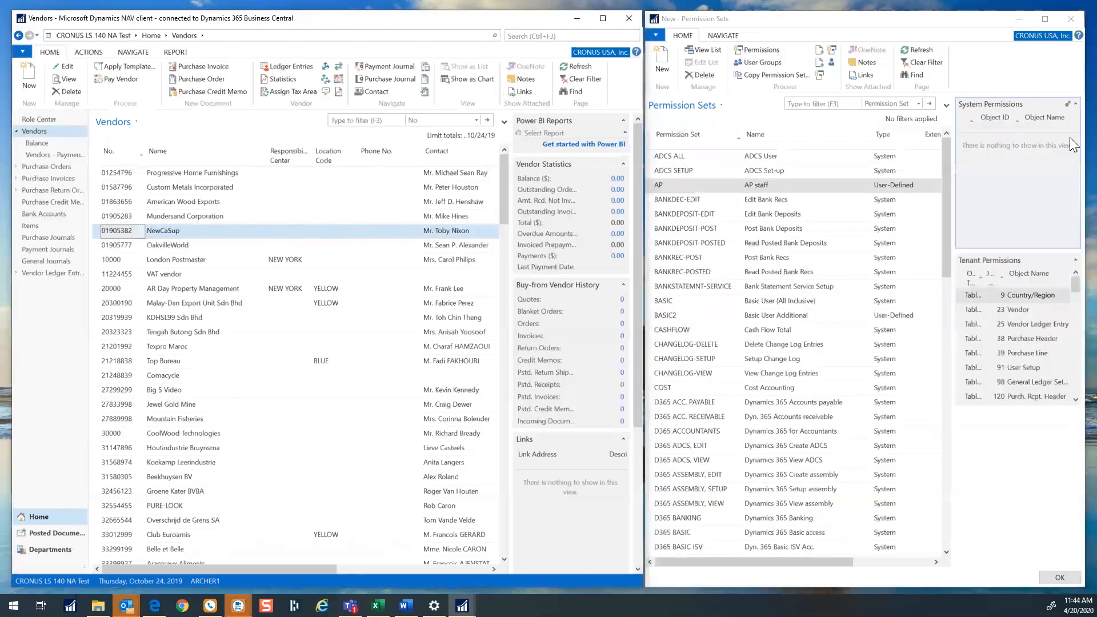